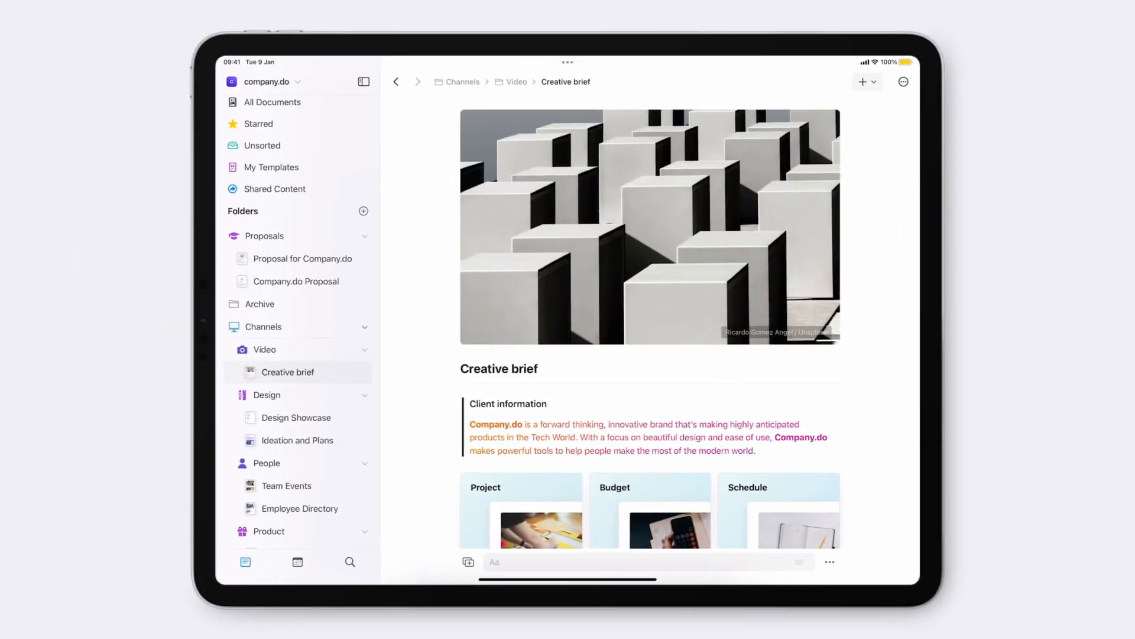
Scroll to the bottom of the Creative brief and open the Notes card.
scroll("down", 3)
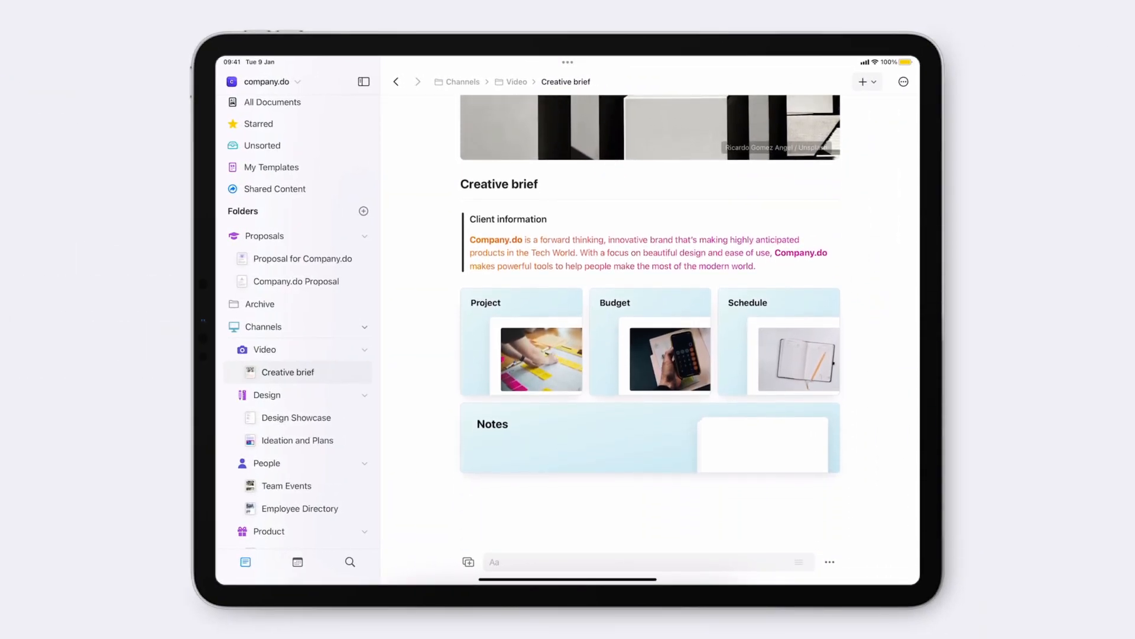
left_click(492, 423)
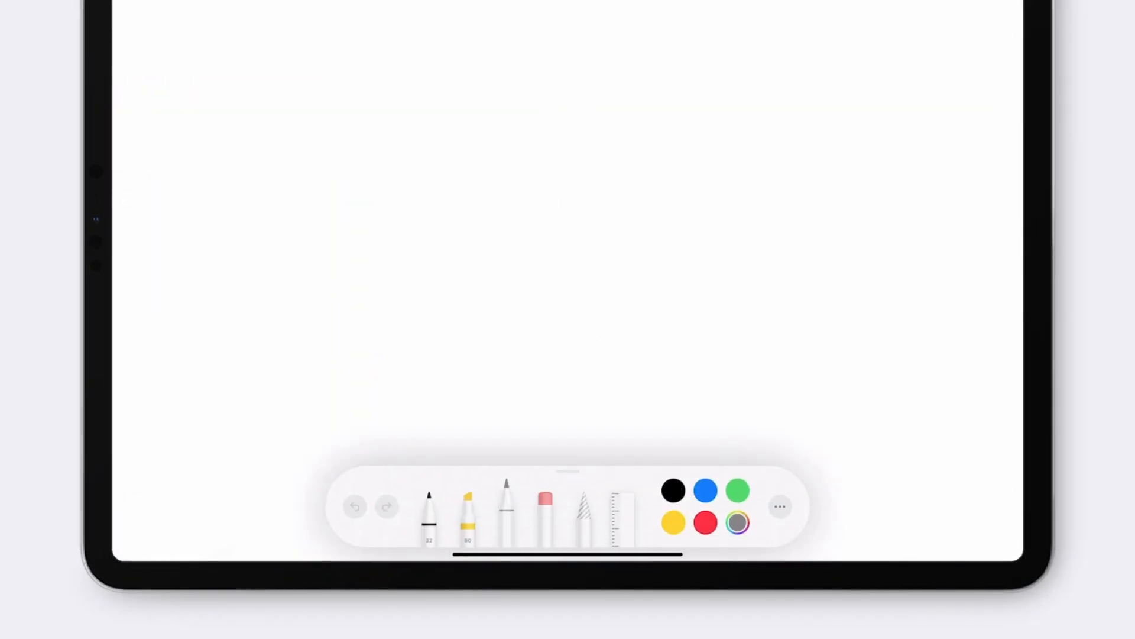
With the black pen, sketch the box, blue C and annotations, then place it via Done.
left_click(428, 514)
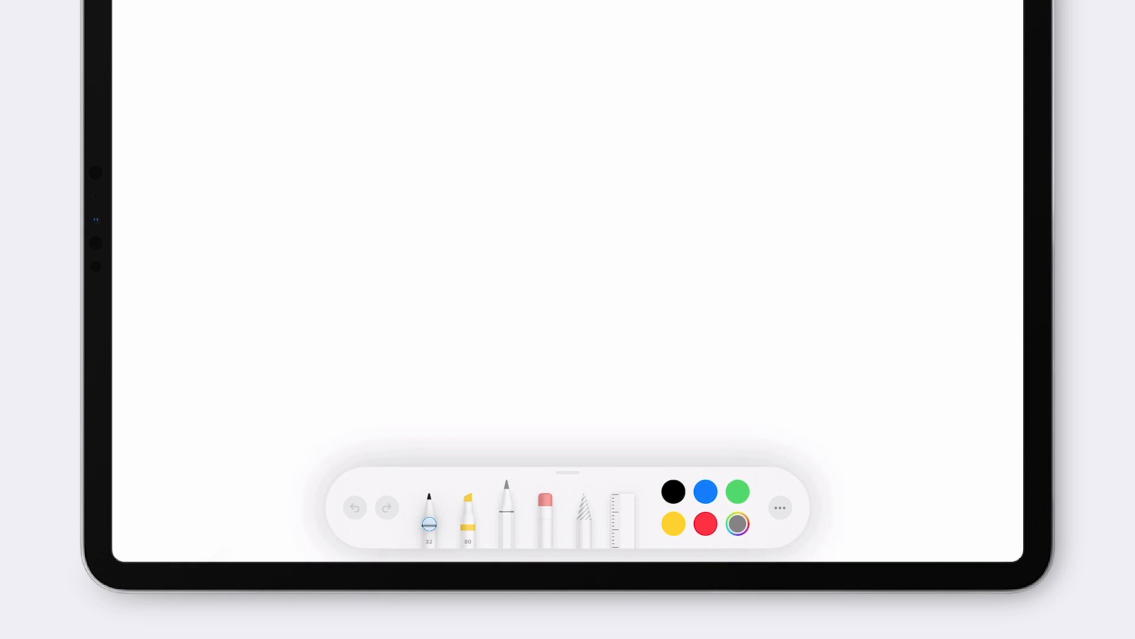
left_click(509, 515)
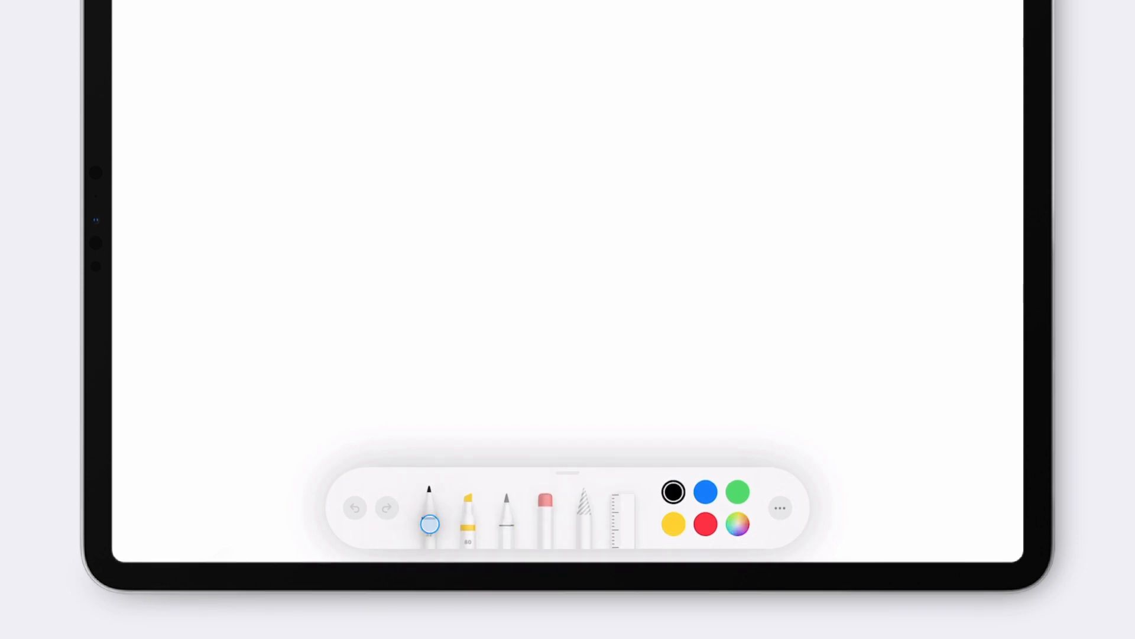
left_click(430, 511)
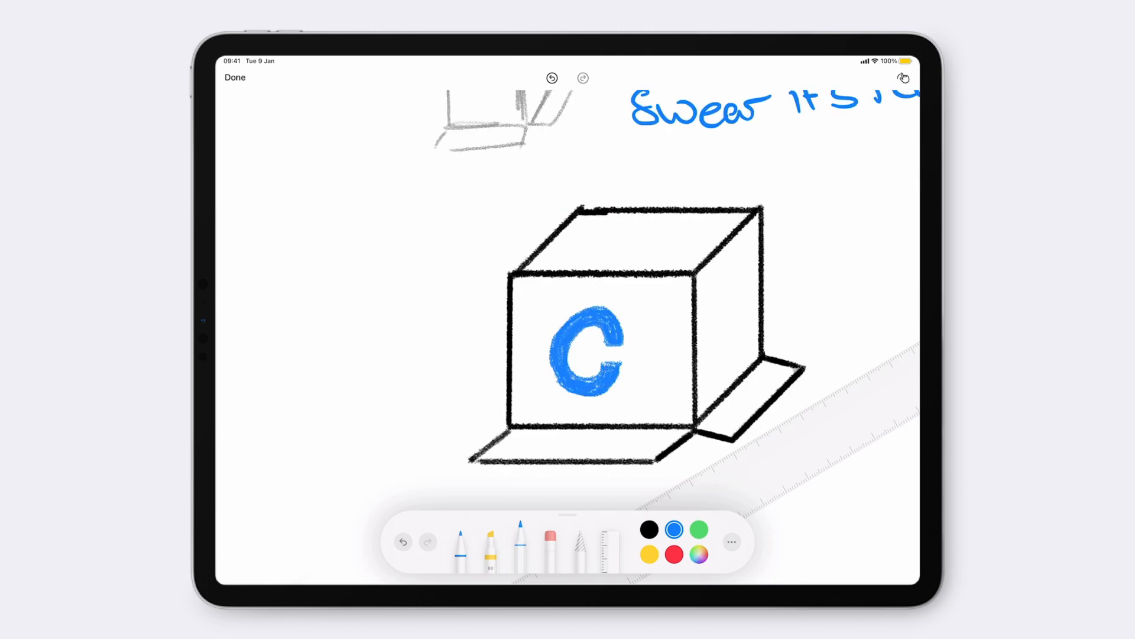
left_click(699, 555)
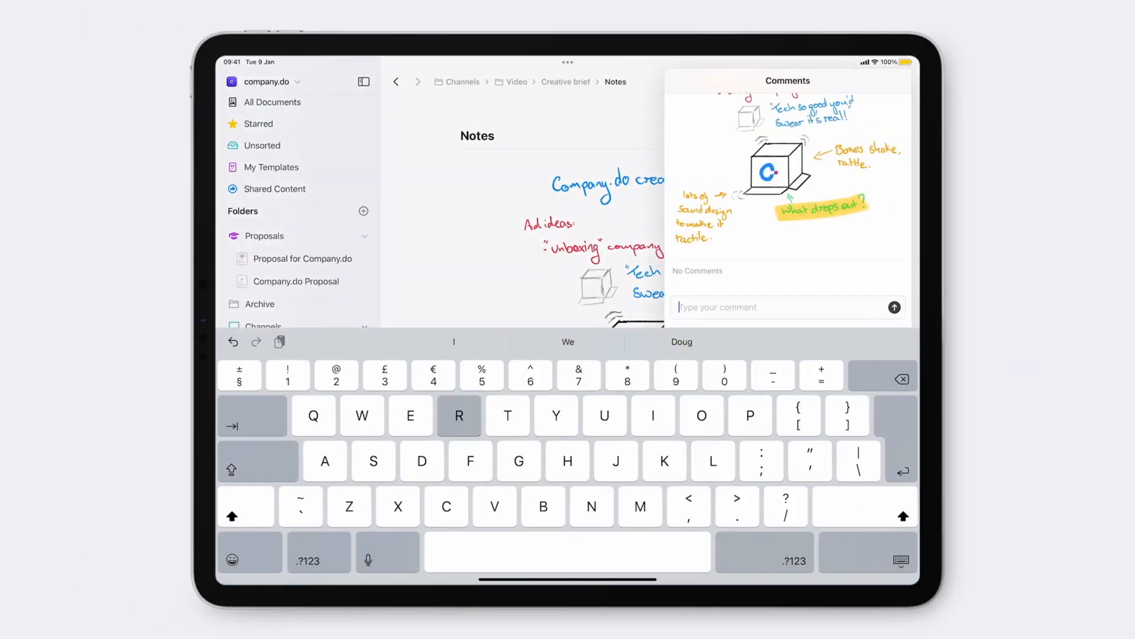
Post the comment 'Really lovin' on the sketch and start a 'Next ste' line beneath it.
type("Really lovin")
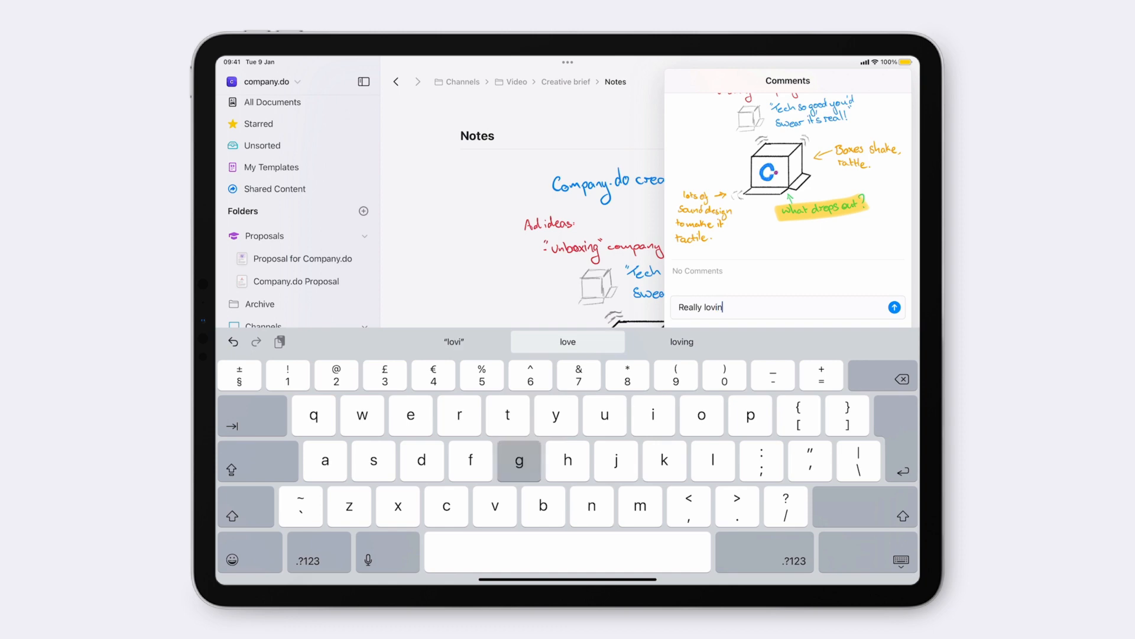
left_click(894, 308)
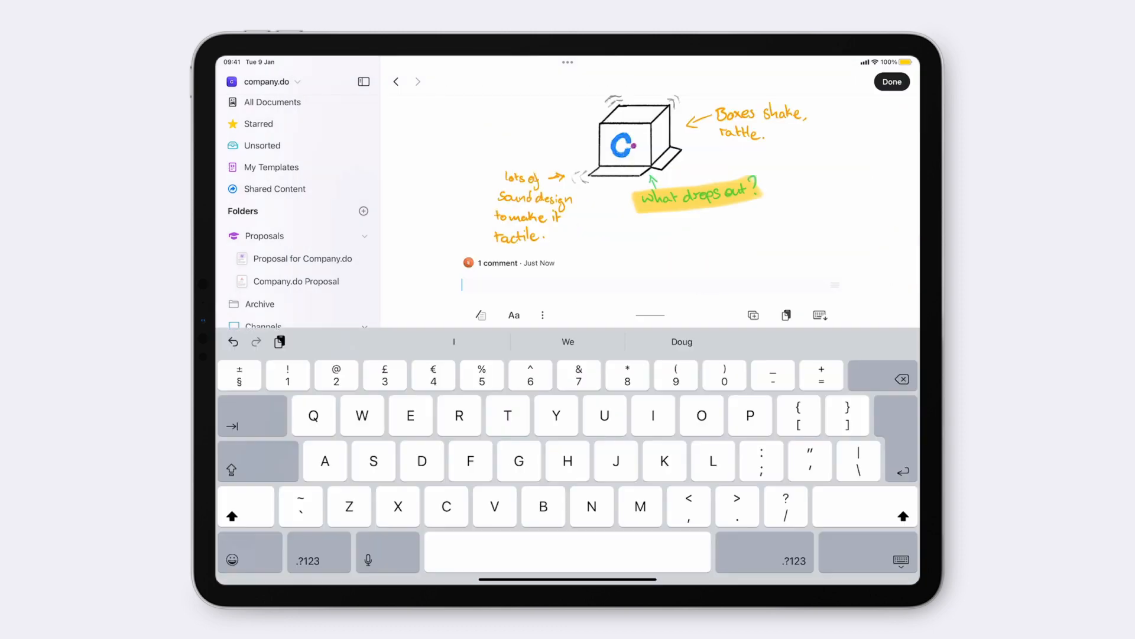
type("Next ste")
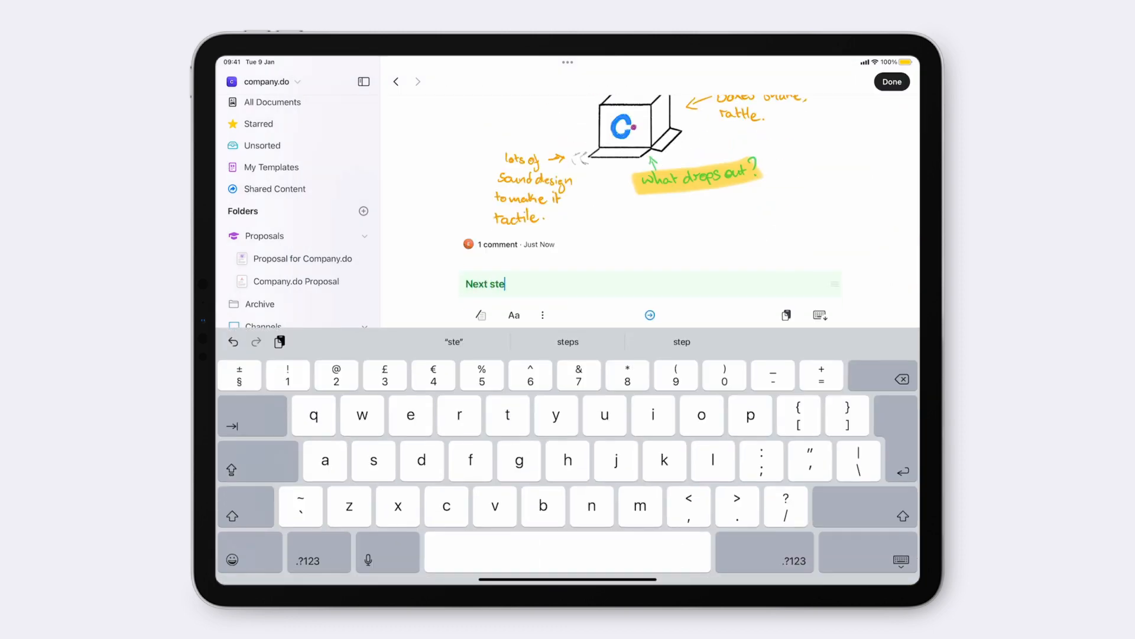